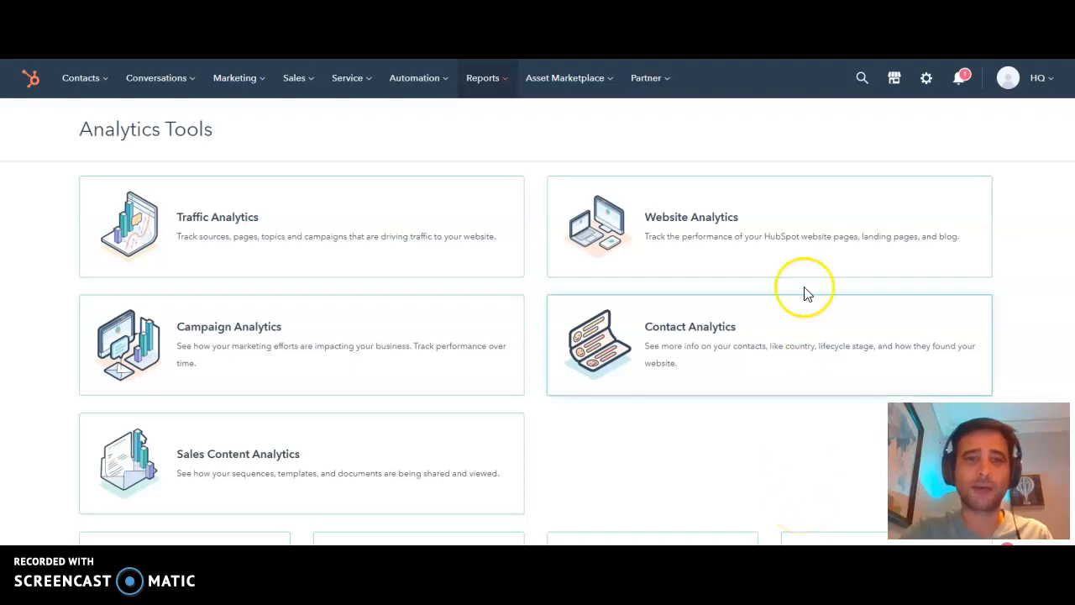
mouse_move(484, 94)
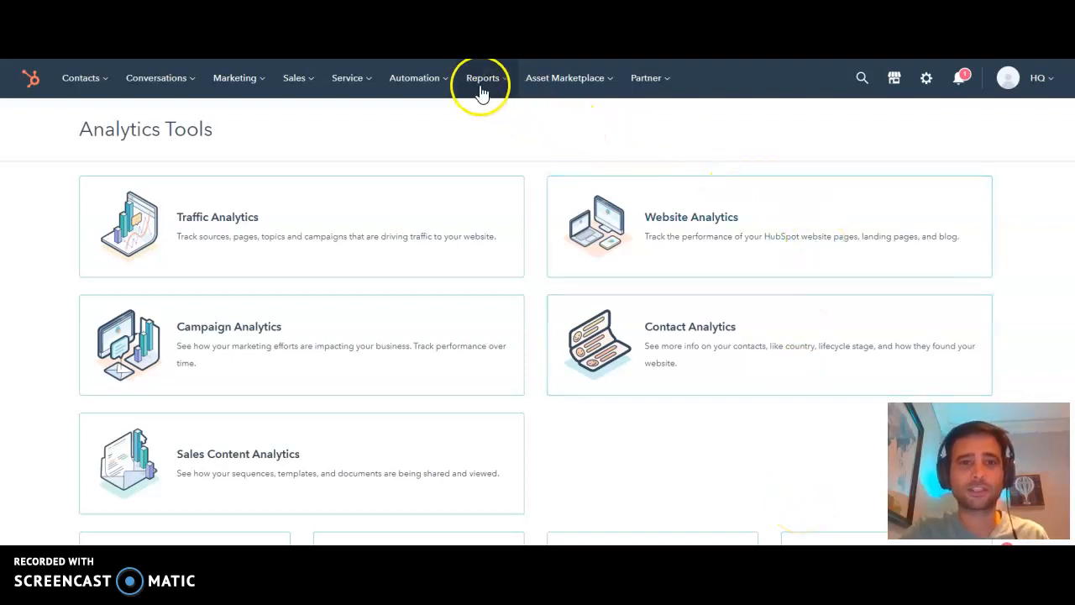
Step: Open the Prospects tool from Analytics Tools and browse the table of 1,197 visiting companies
click(481, 79)
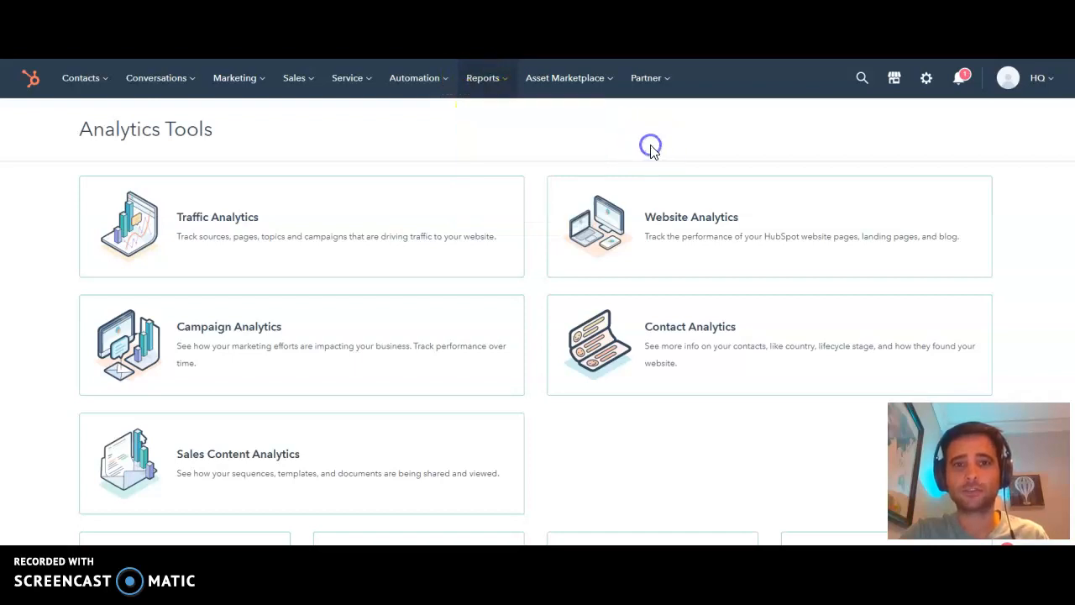
scroll(down, 3)
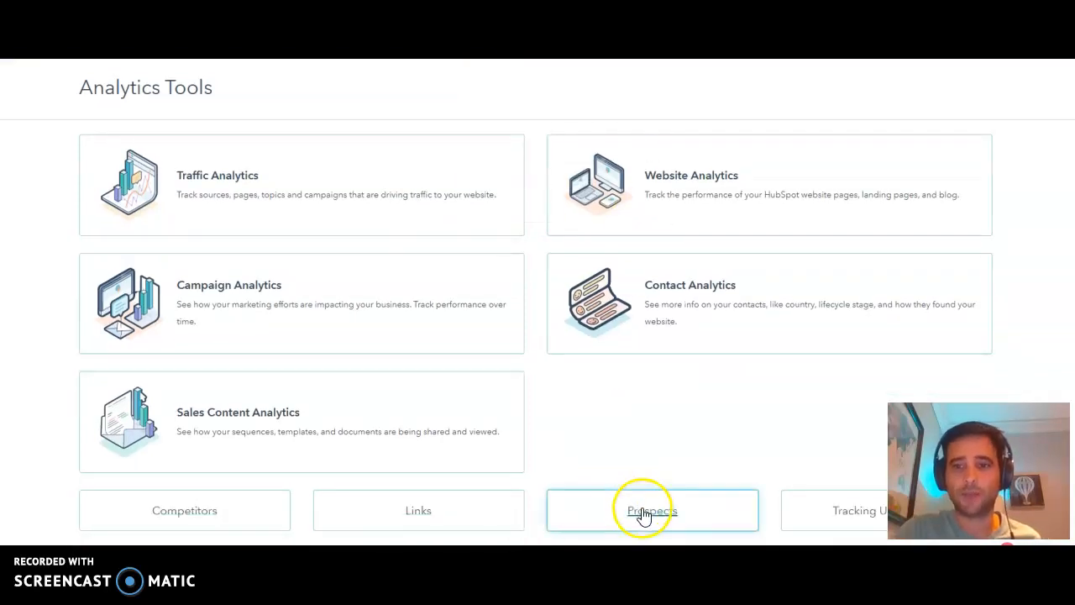
click(643, 511)
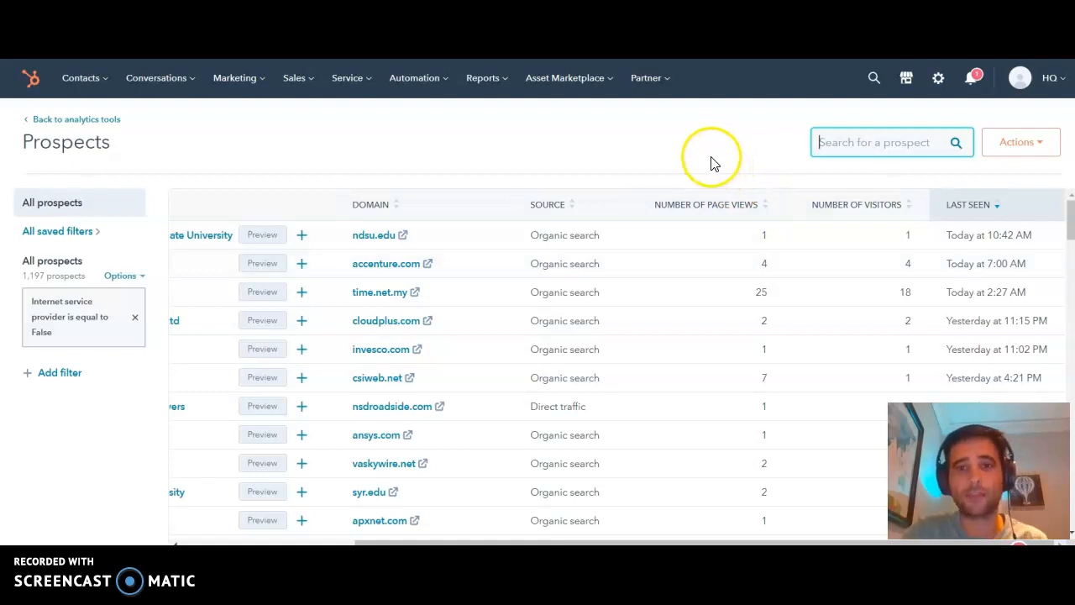
mouse_move(467, 260)
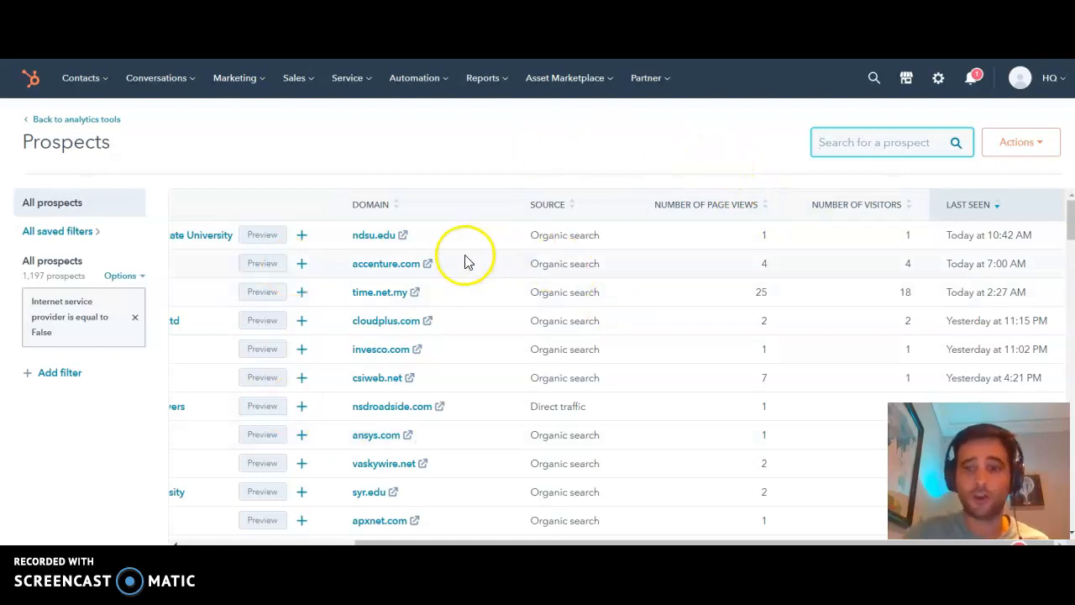
mouse_move(971, 215)
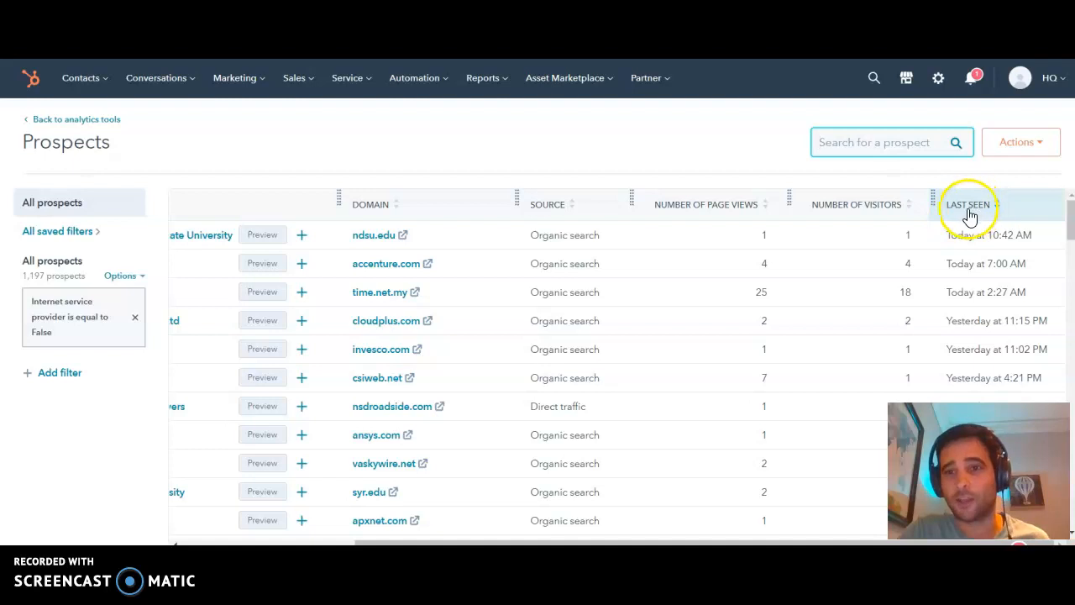
scroll(down, 3)
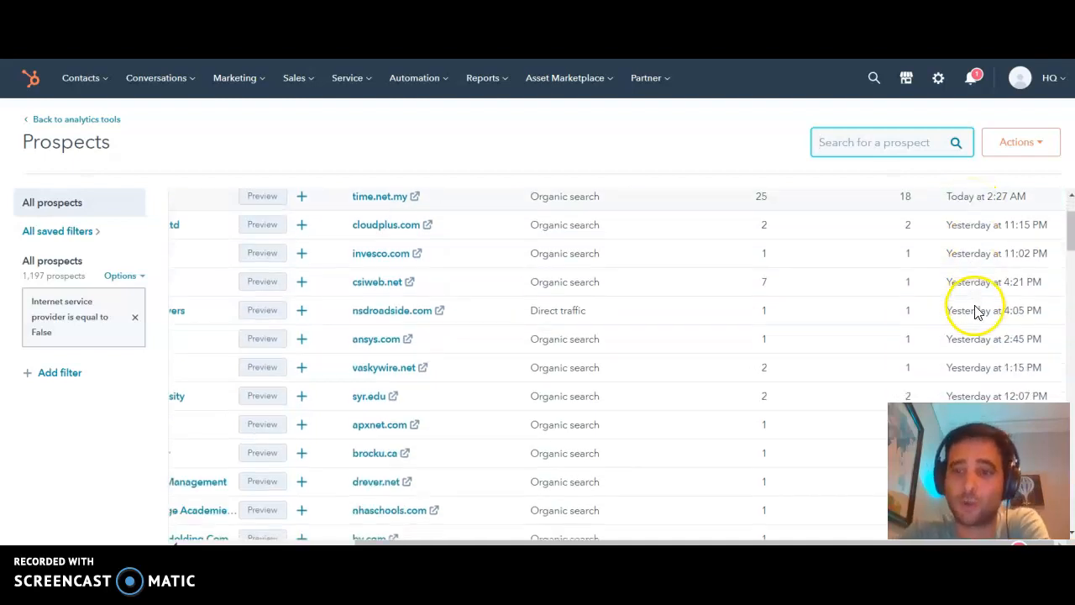
scroll(down, 3)
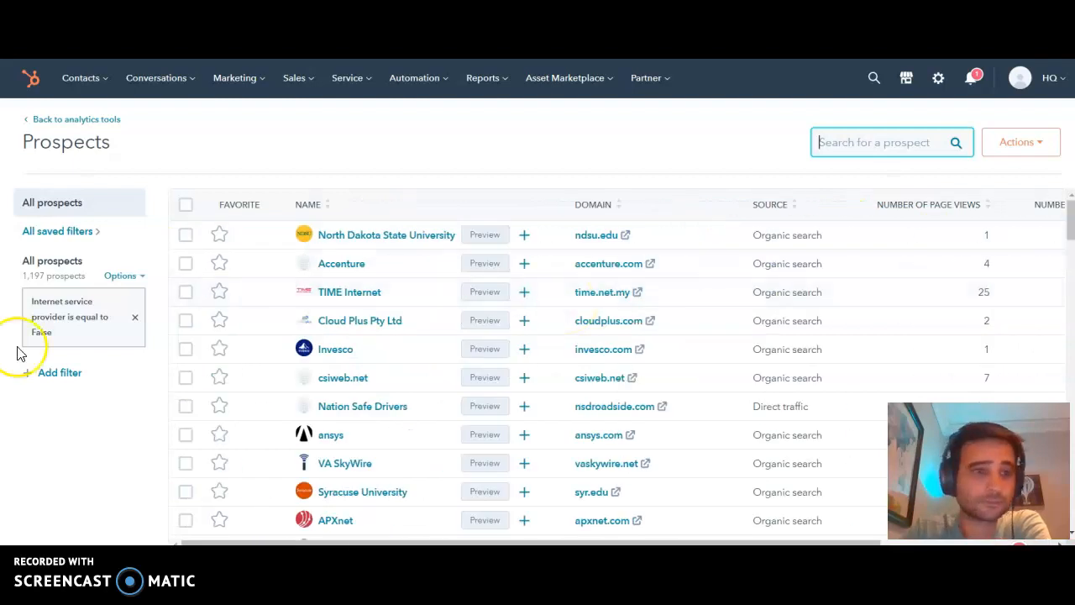
Step: Add an Industry filter set to Automotive, narrowing prospects to 8 companies, then return to the property list
click(61, 373)
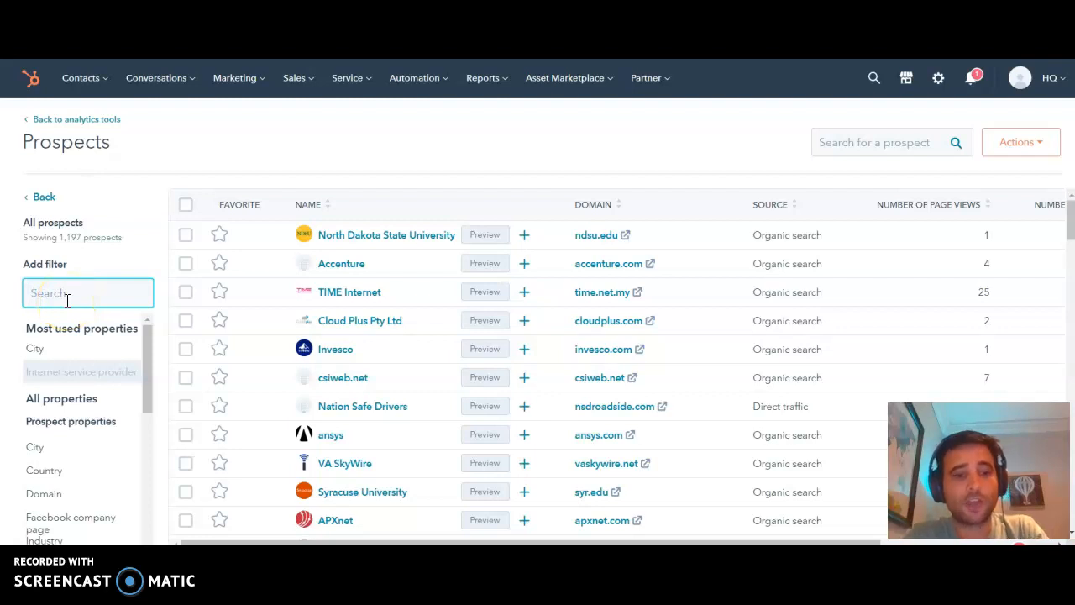
text(st)
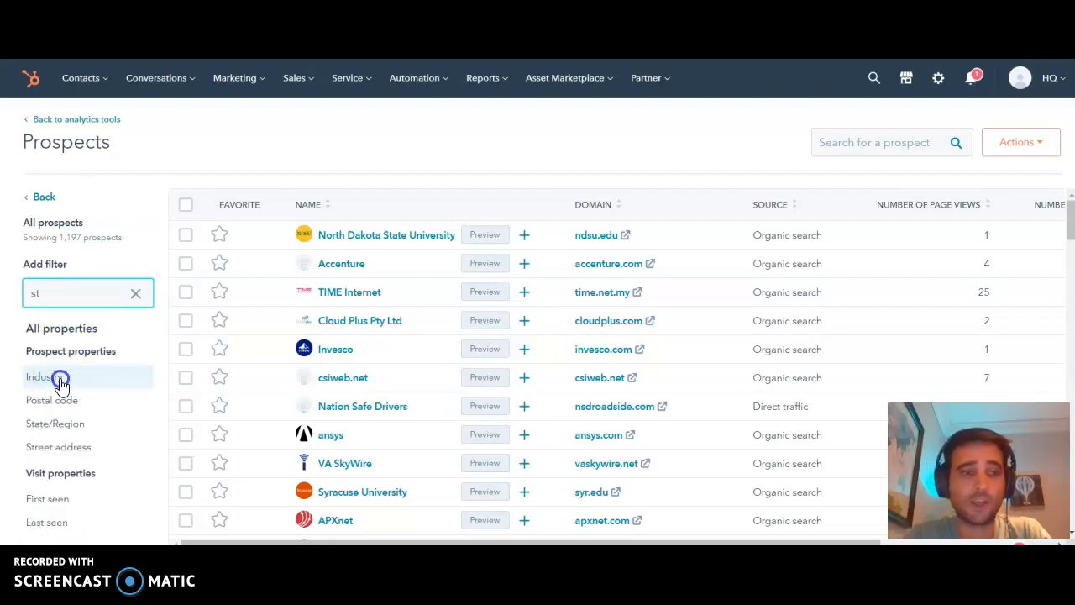
click(46, 377)
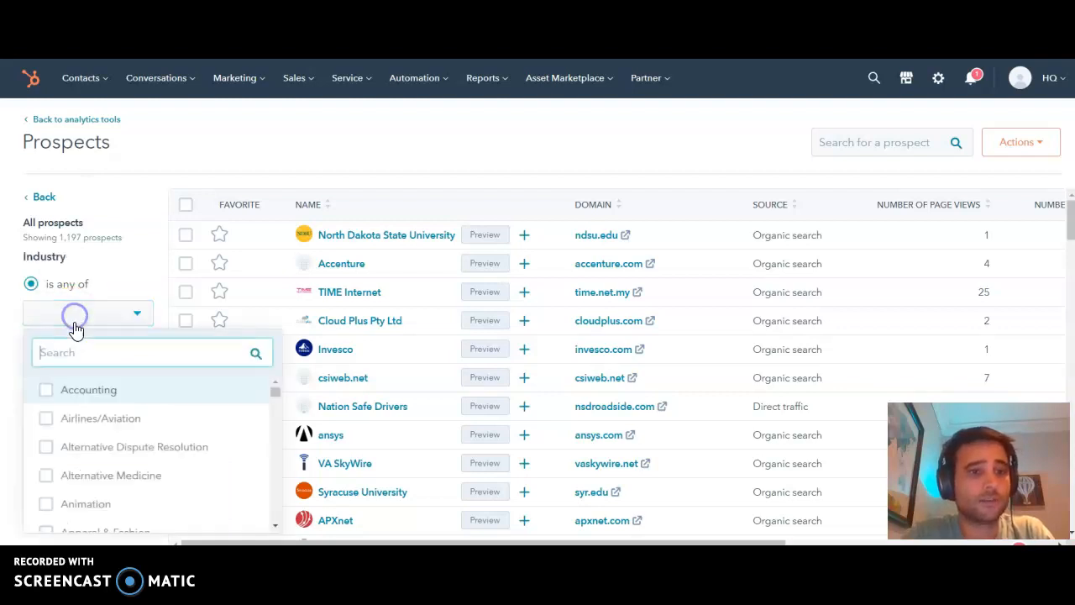
scroll(down, 3)
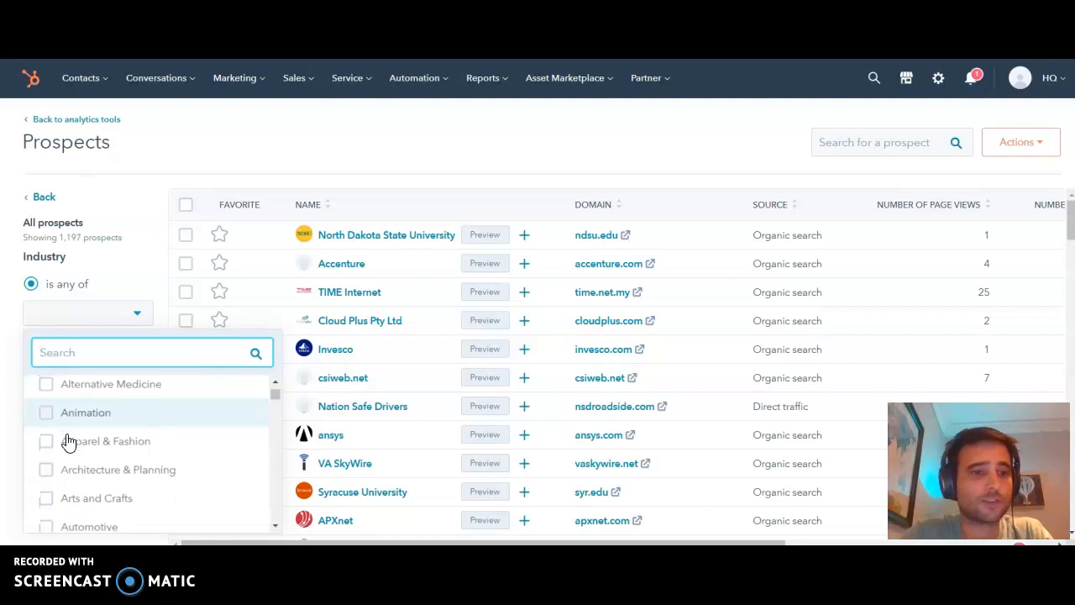
click(47, 481)
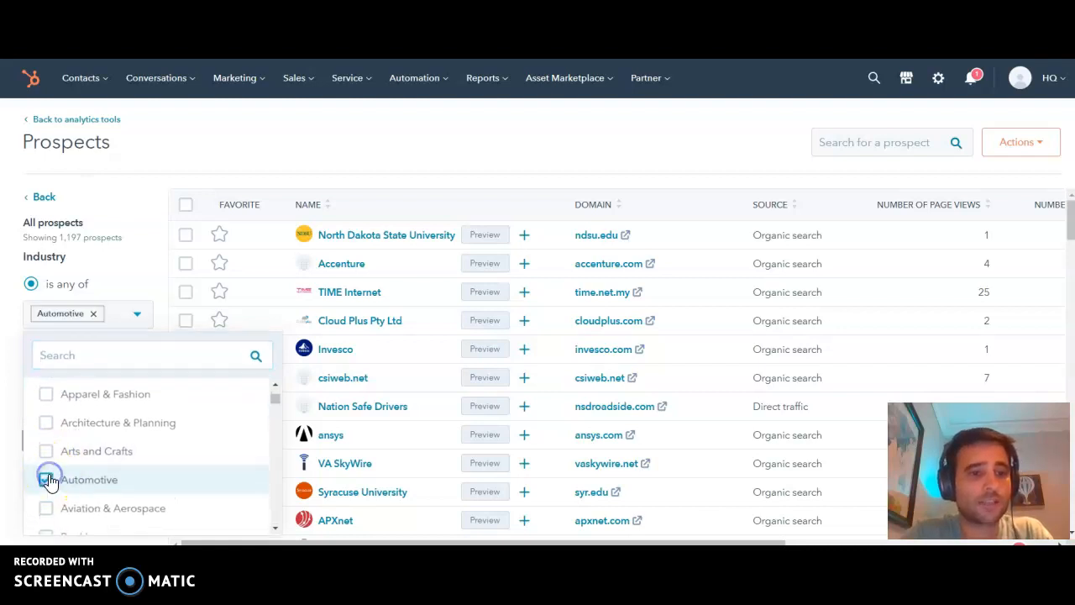
click(45, 480)
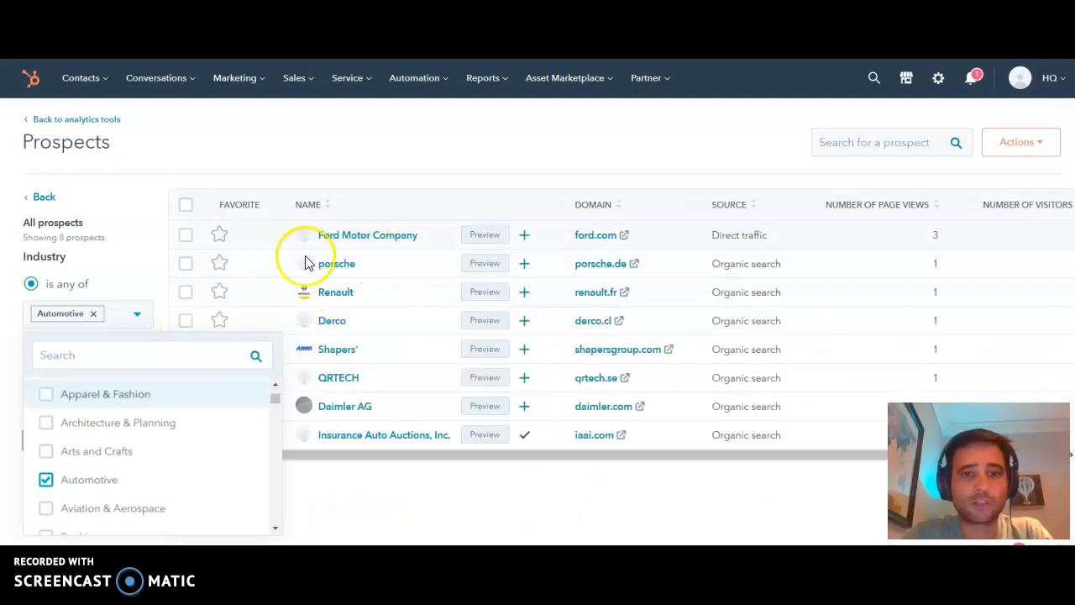
mouse_move(44, 196)
text(st)
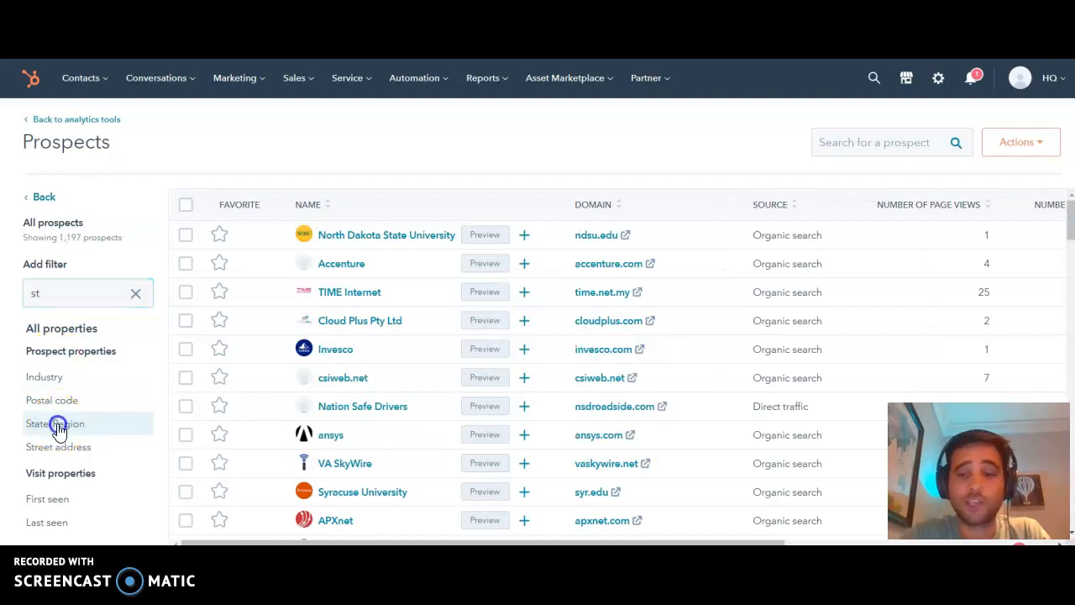
Step: Start a State/Region filter with the 'contains exactly' condition
click(54, 424)
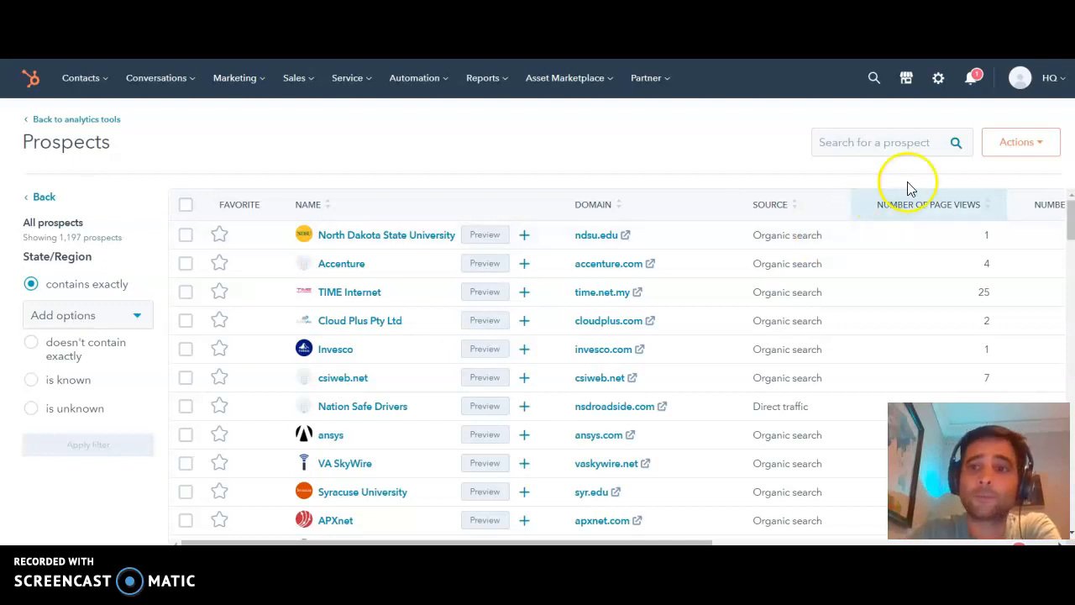
mouse_move(1015, 146)
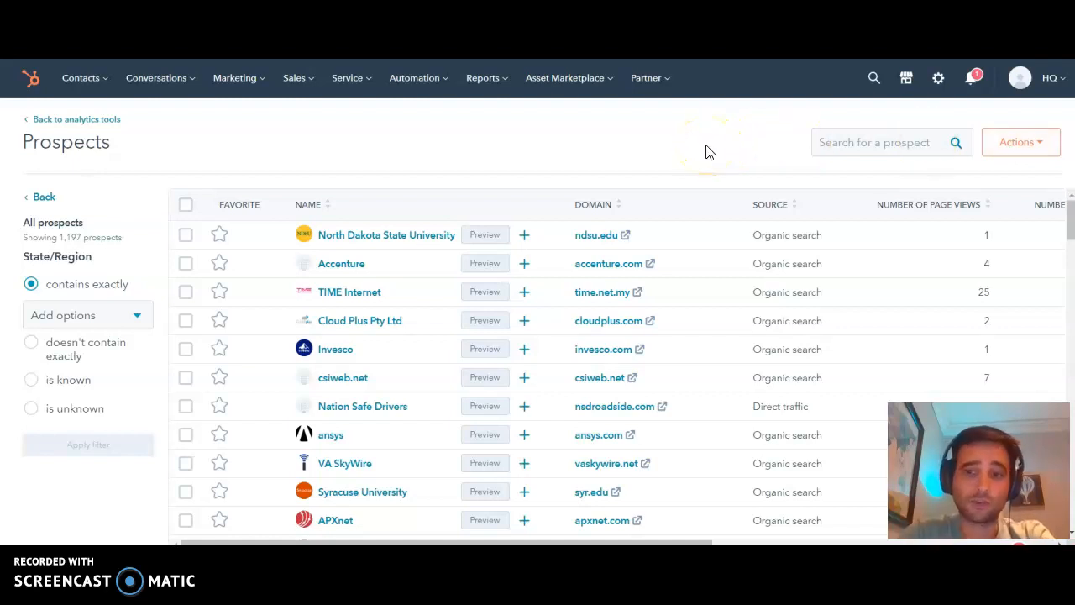
mouse_move(1021, 135)
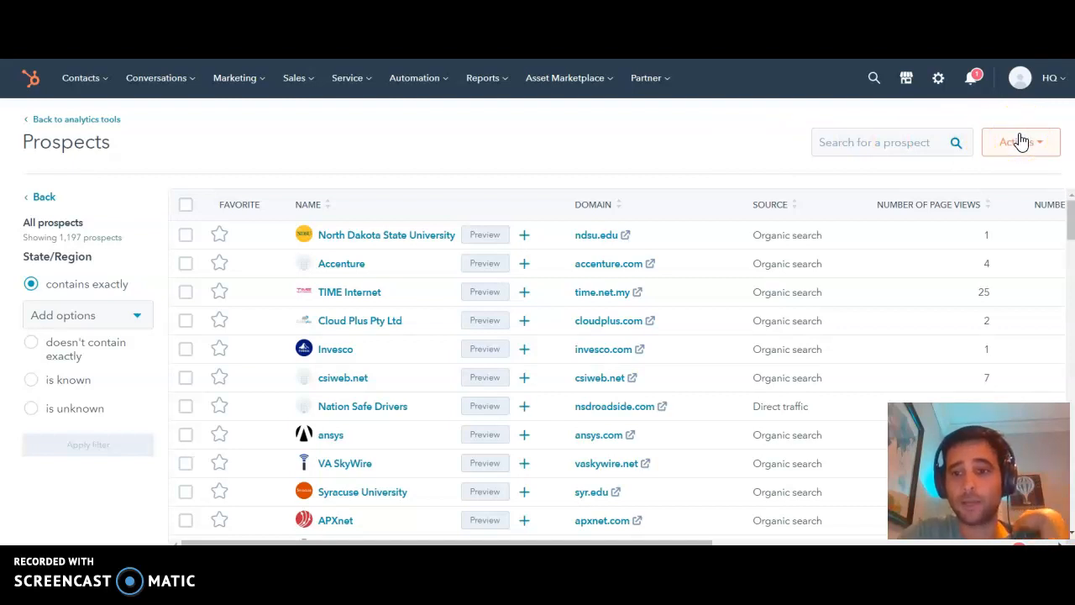
click(1021, 141)
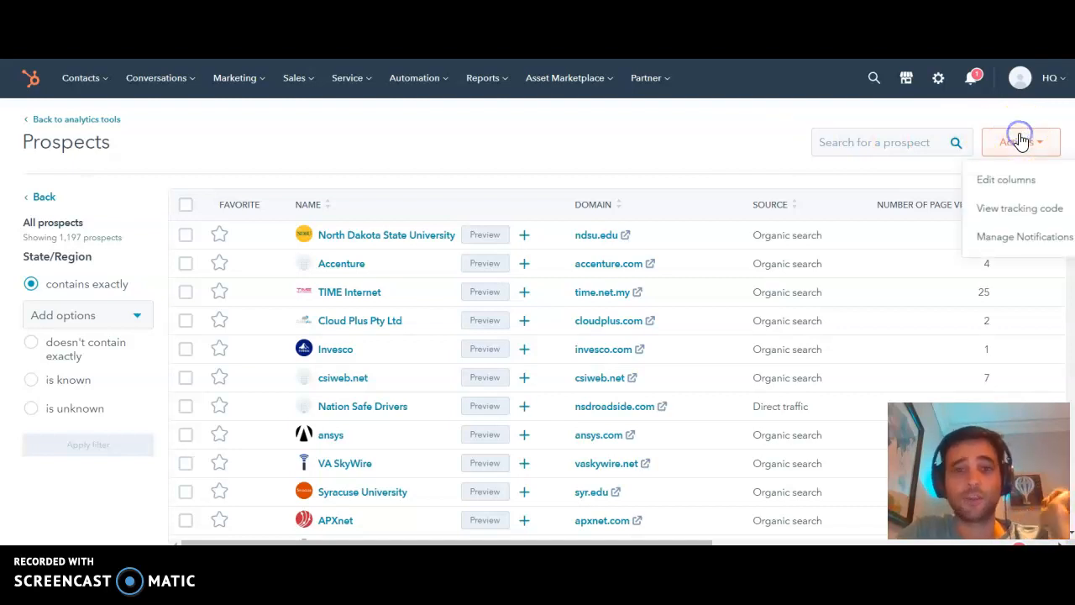
mouse_move(991, 245)
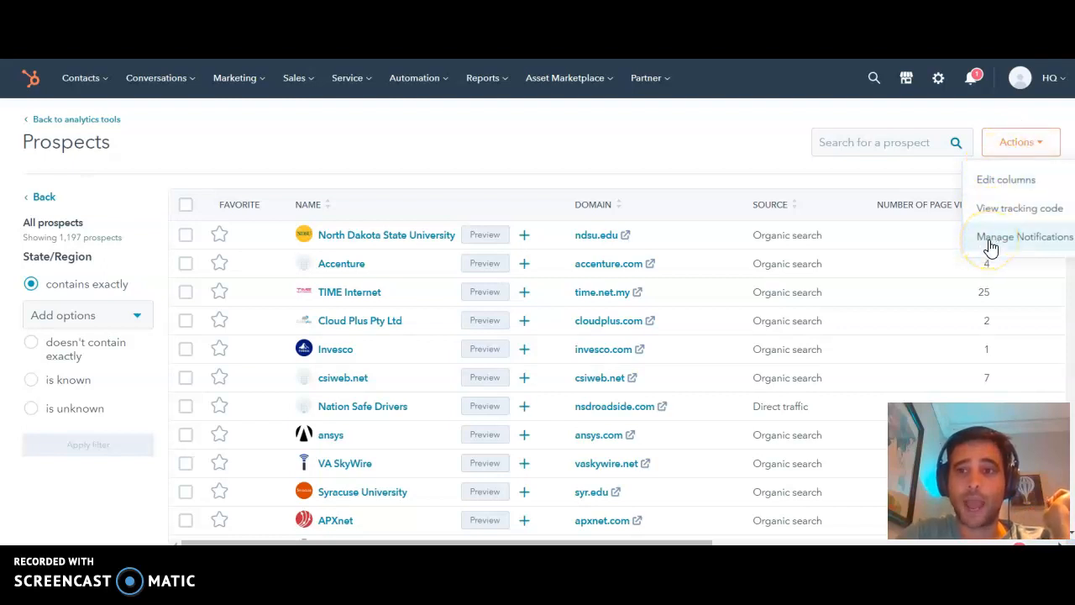
click(1023, 235)
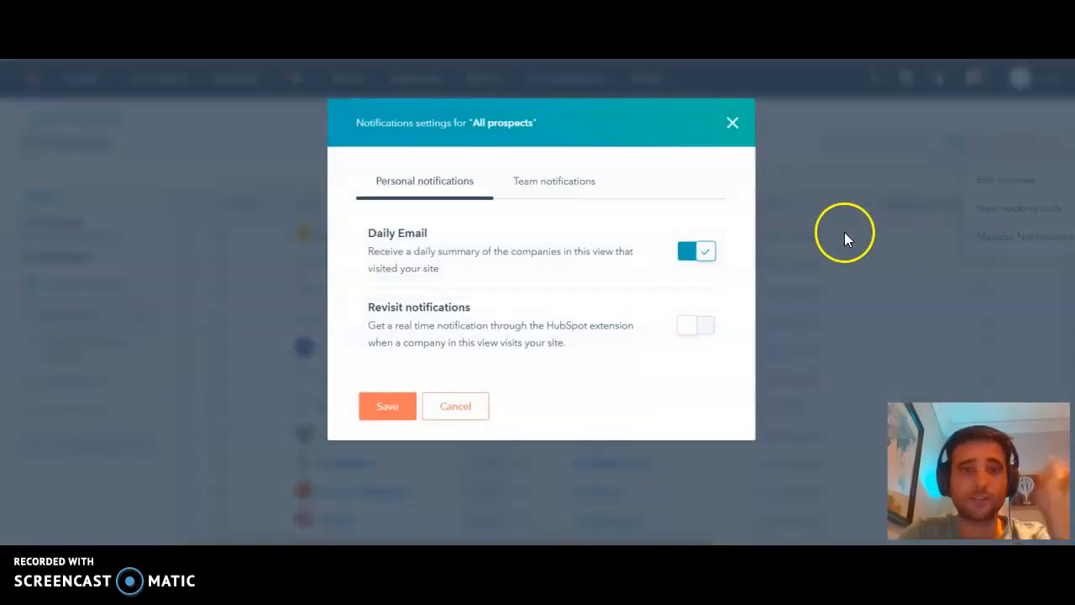
mouse_move(731, 265)
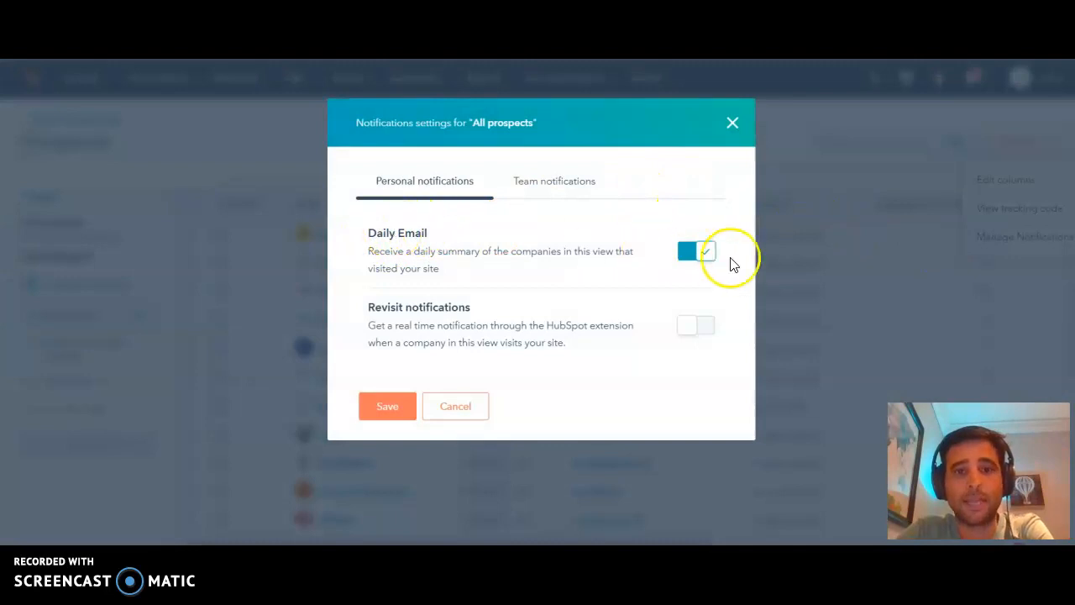
click(554, 182)
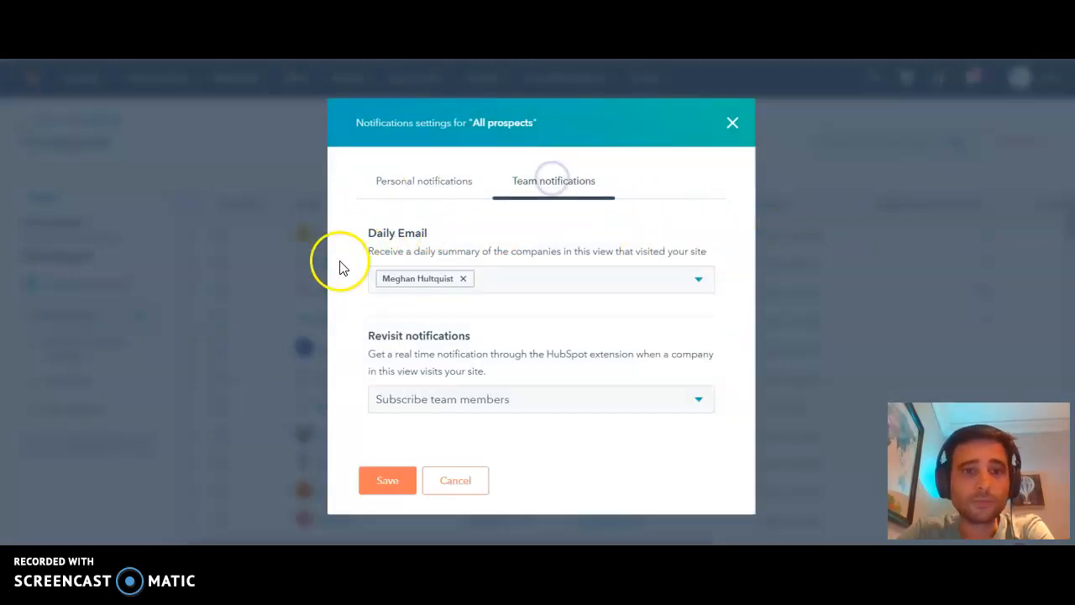
mouse_move(479, 260)
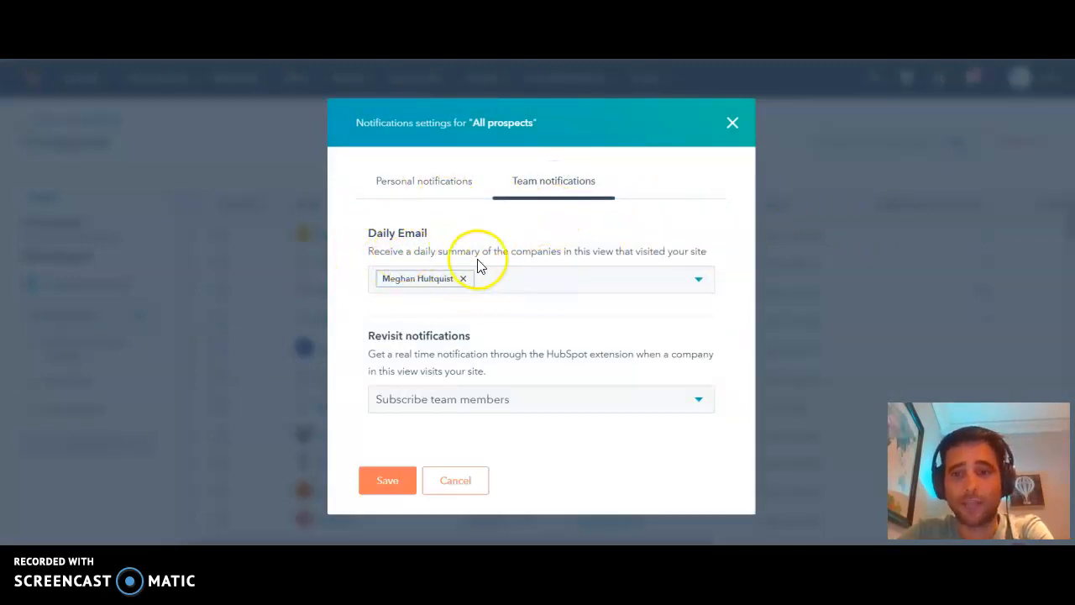
click(424, 184)
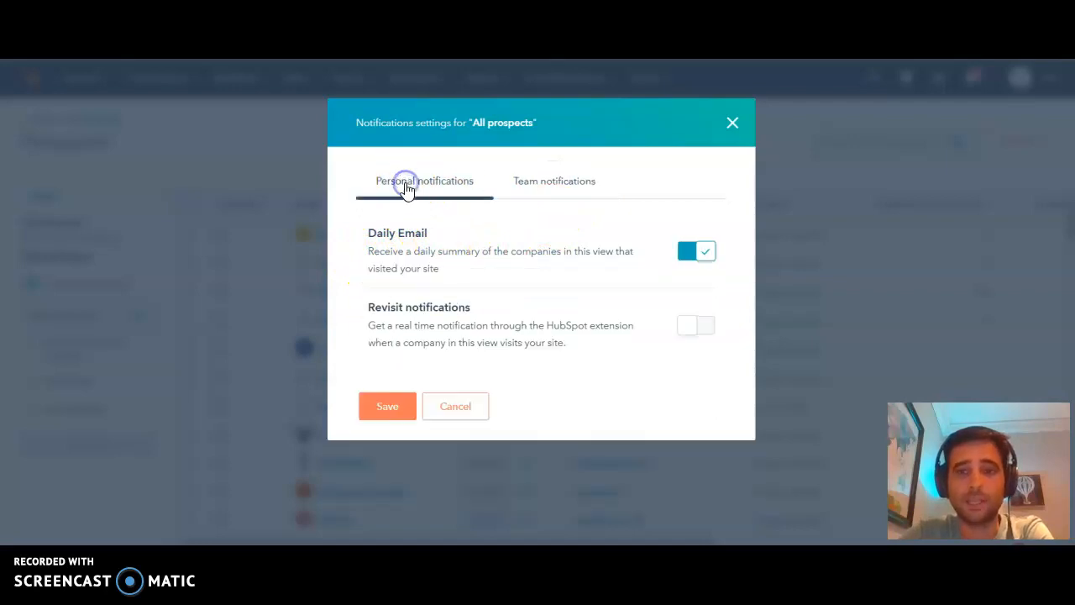
click(733, 123)
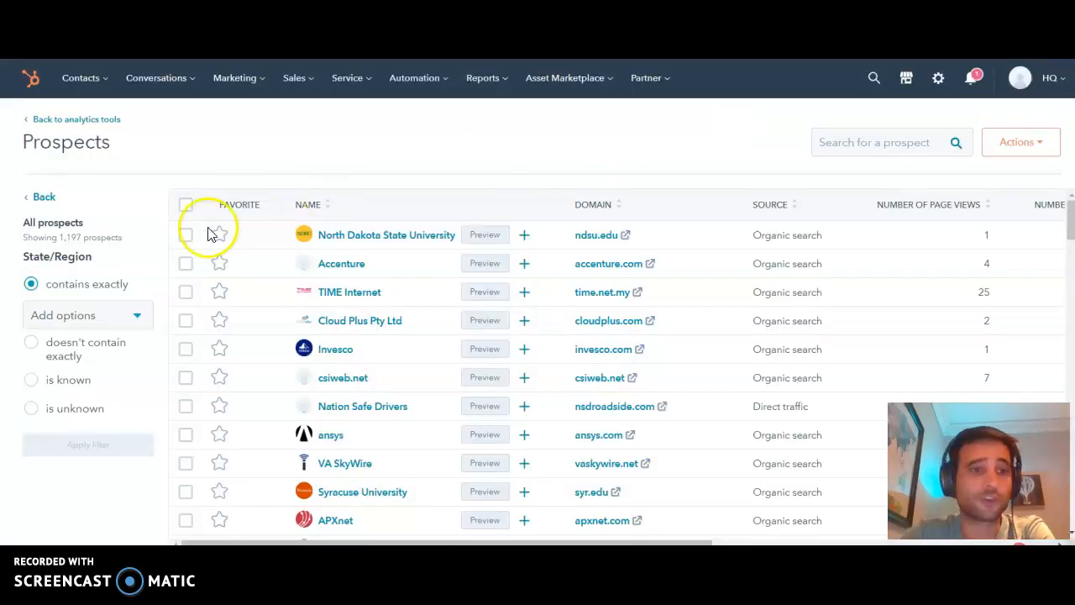